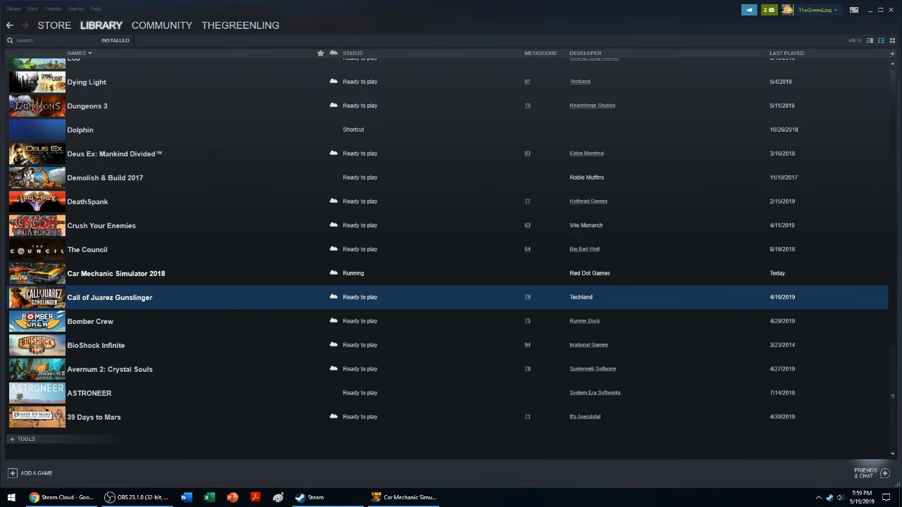
Turn on Steam Cloud synchronization in Car Mechanic Simulator 2018's Properties, Updates tab.
left_click(116, 273)
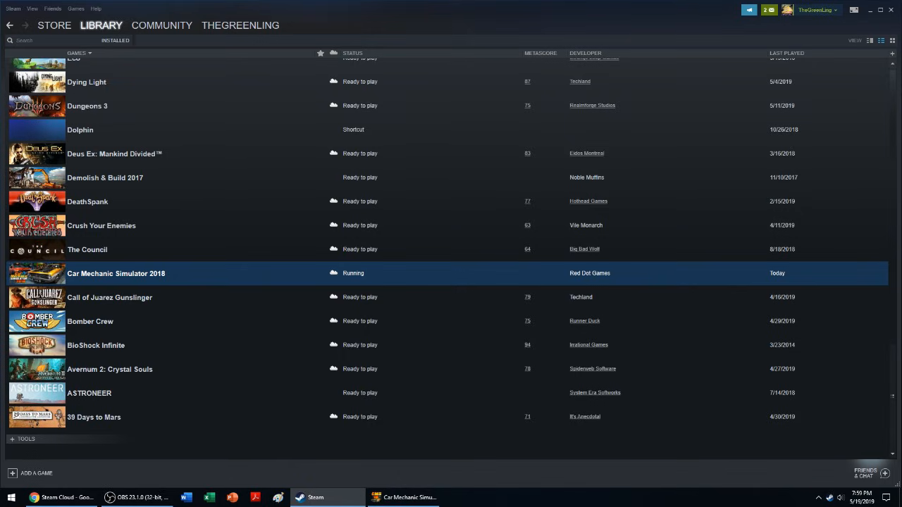
right_click(117, 274)
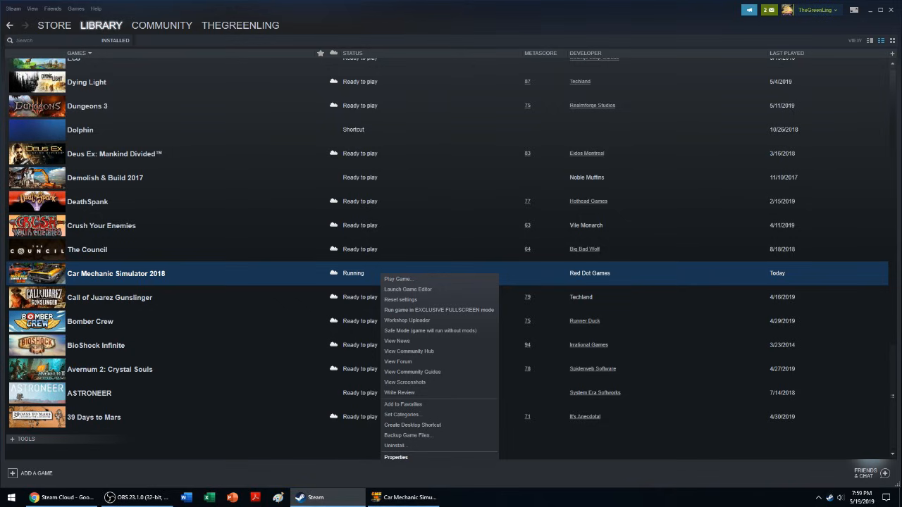
left_click(396, 457)
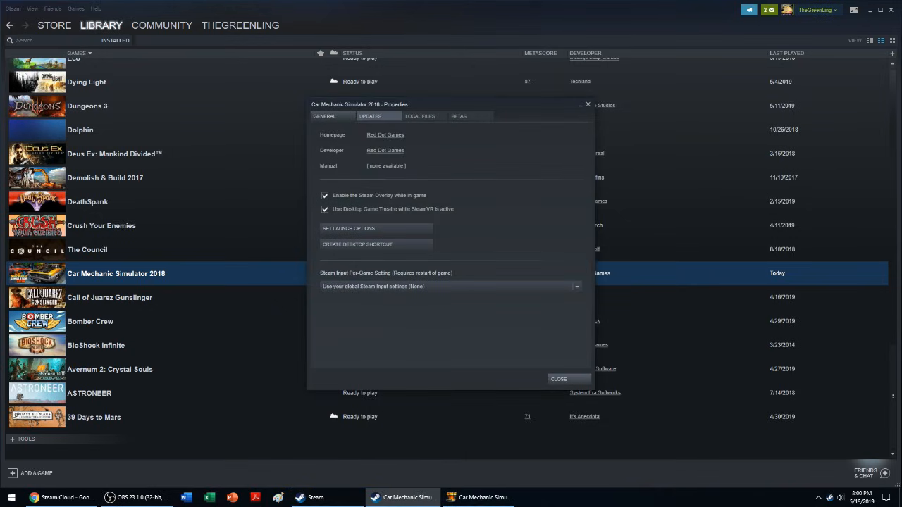
left_click(370, 116)
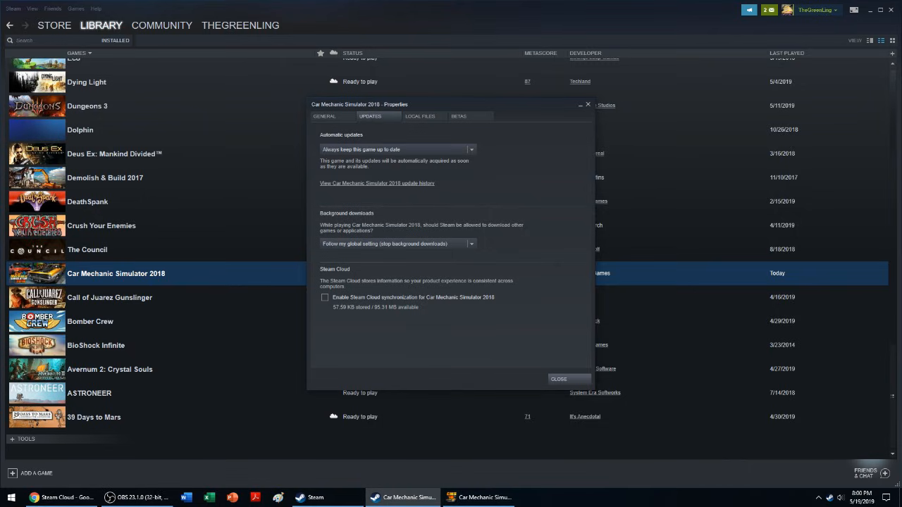
left_click(558, 379)
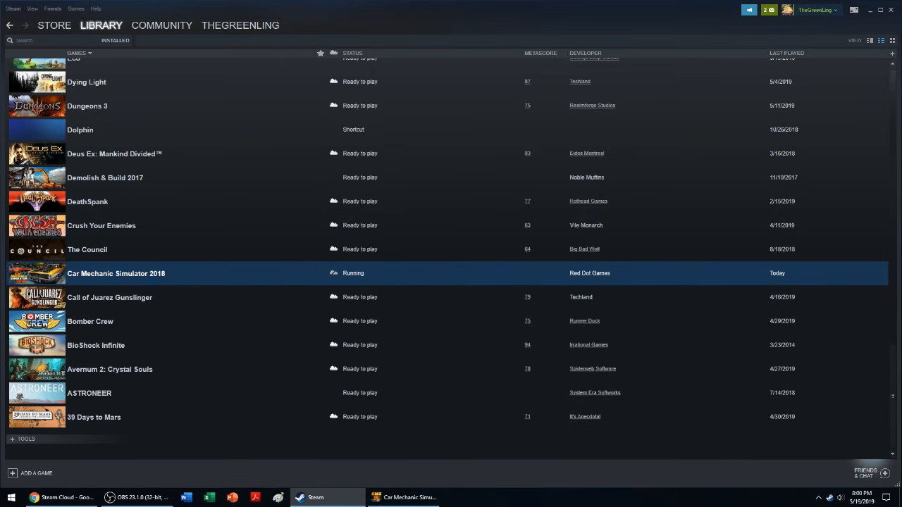
right_click(403, 497)
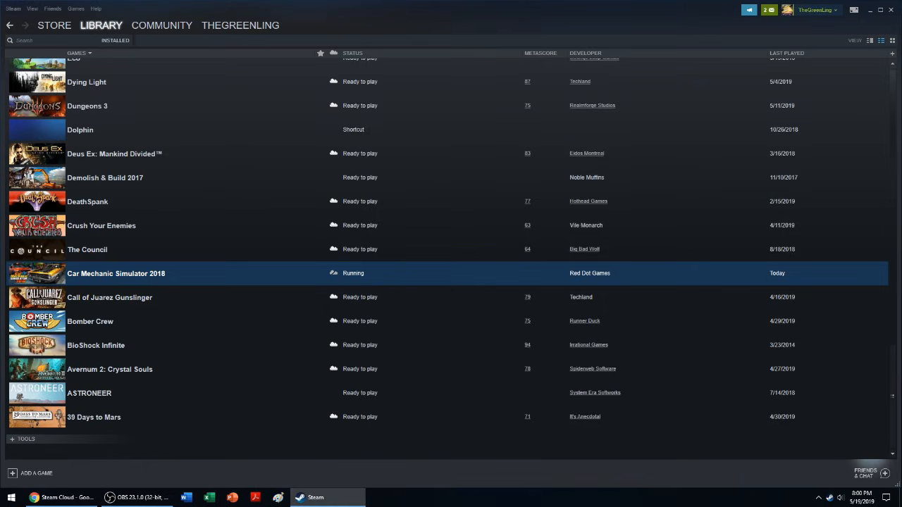
left_click(109, 297)
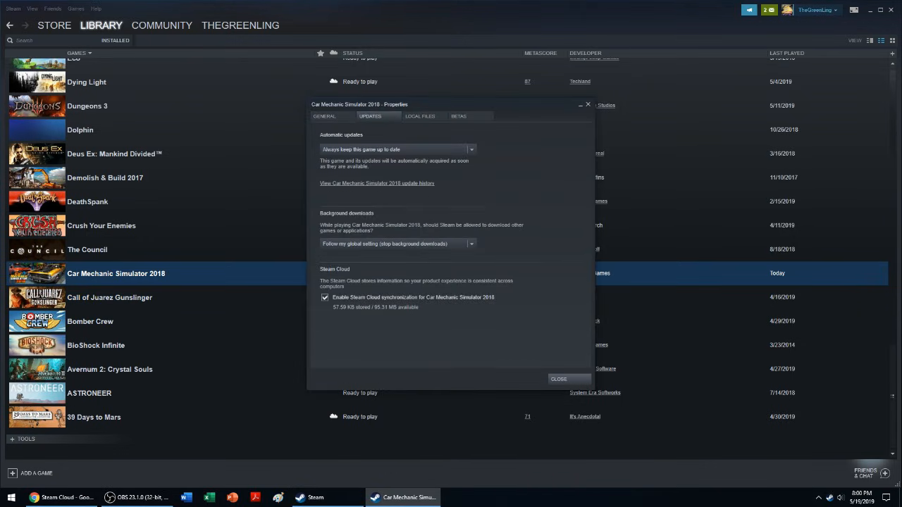
left_click(557, 379)
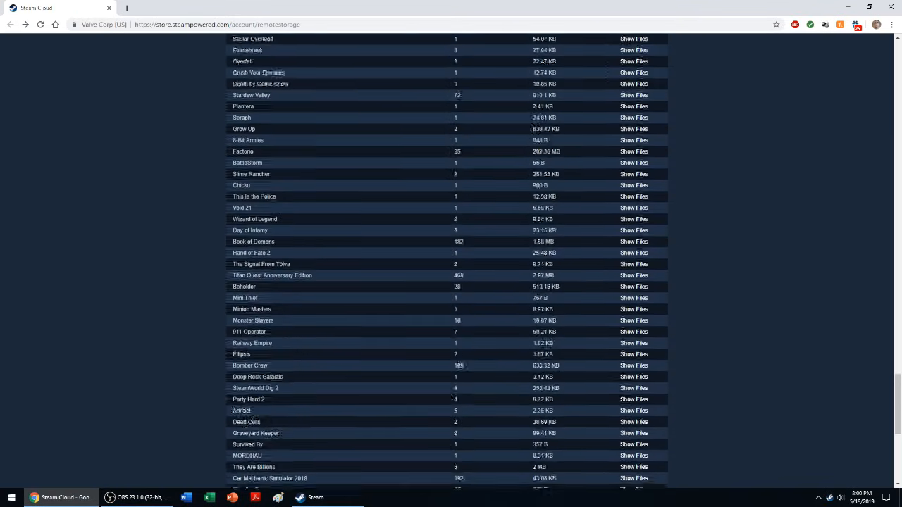
Show Car Mechanic Simulator 2018's files on the Steam Cloud page, then open Start > Run.
scroll("down", 3)
type("2018")
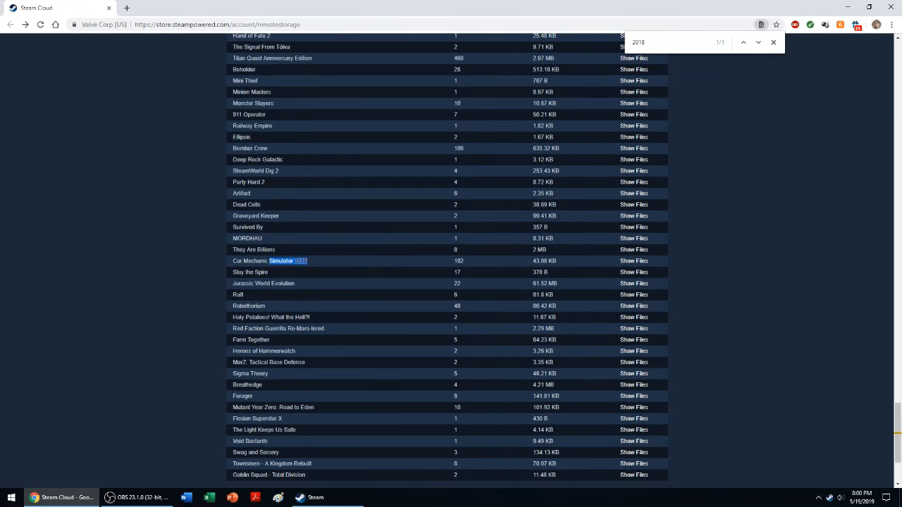
left_click(633, 261)
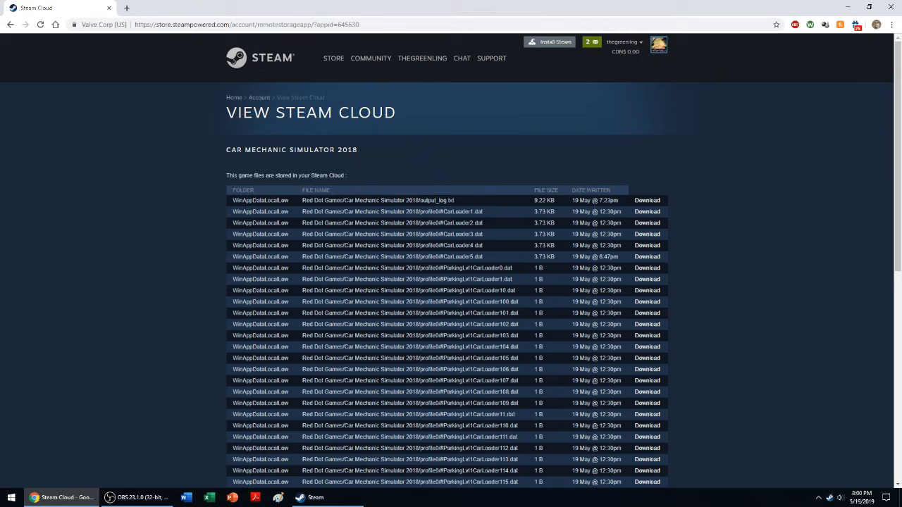
left_click(11, 497)
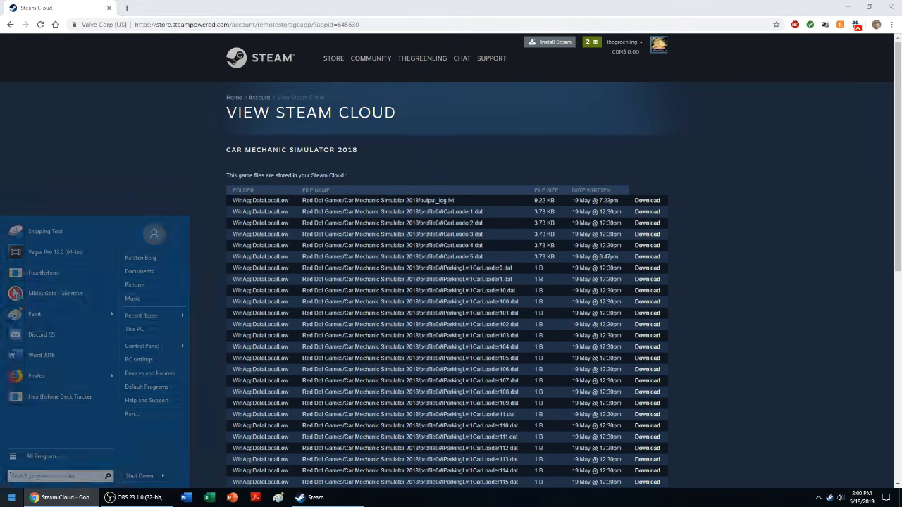
left_click(135, 329)
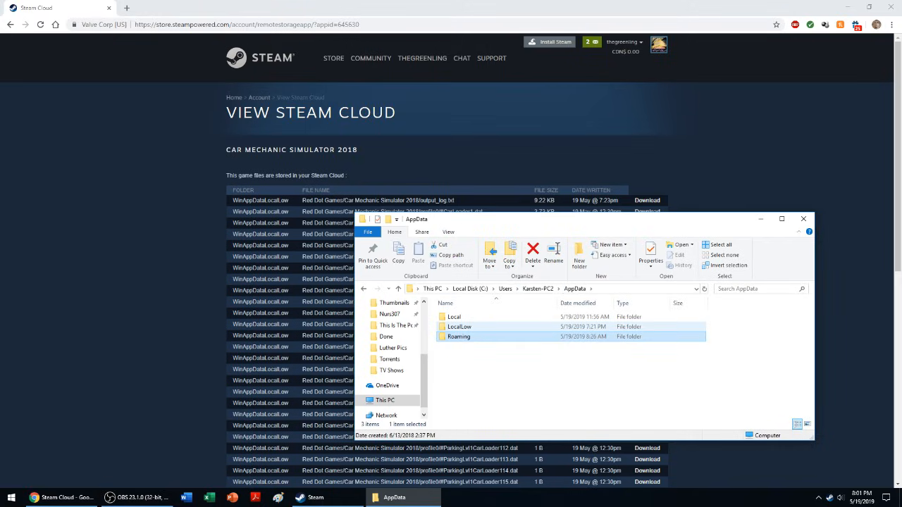
Open the LocalLow folder inside AppData.
double_click(459, 326)
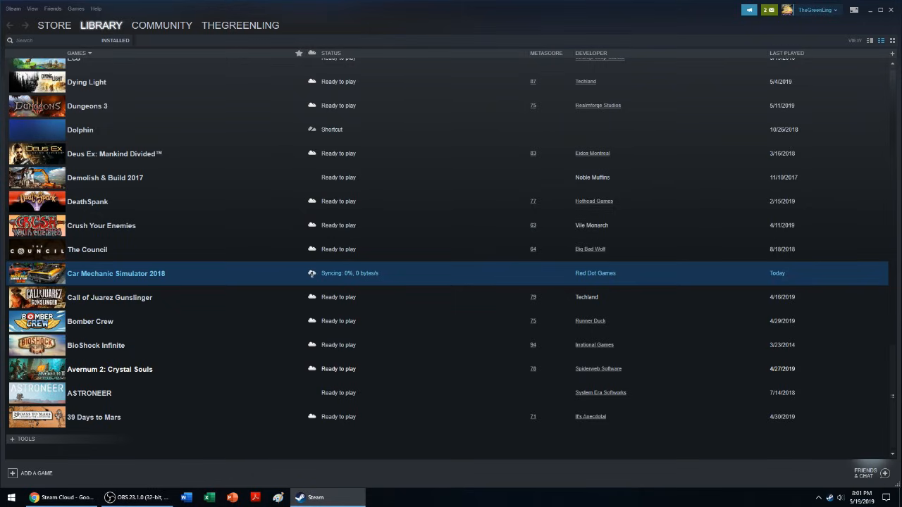
After the cloud sync finishes, launch Car Mechanic Simulator 2018 and choose Play.
right_click(116, 273)
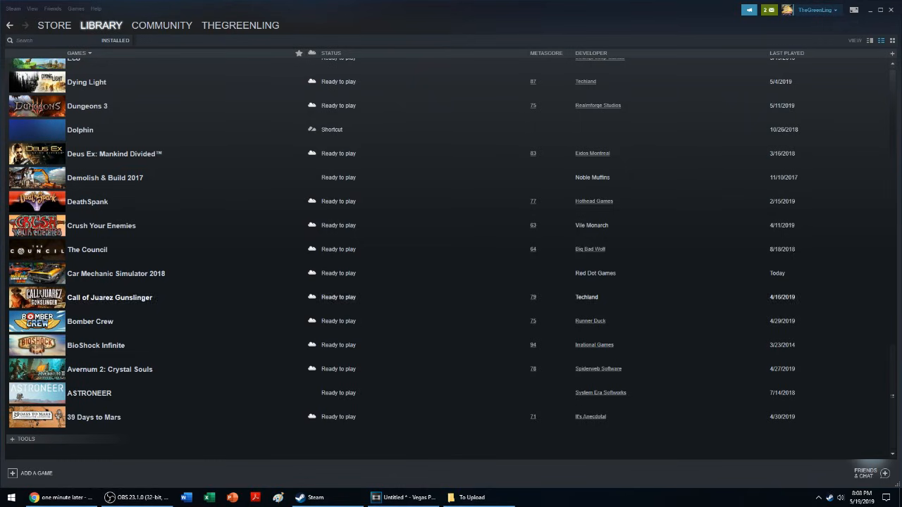
double_click(116, 273)
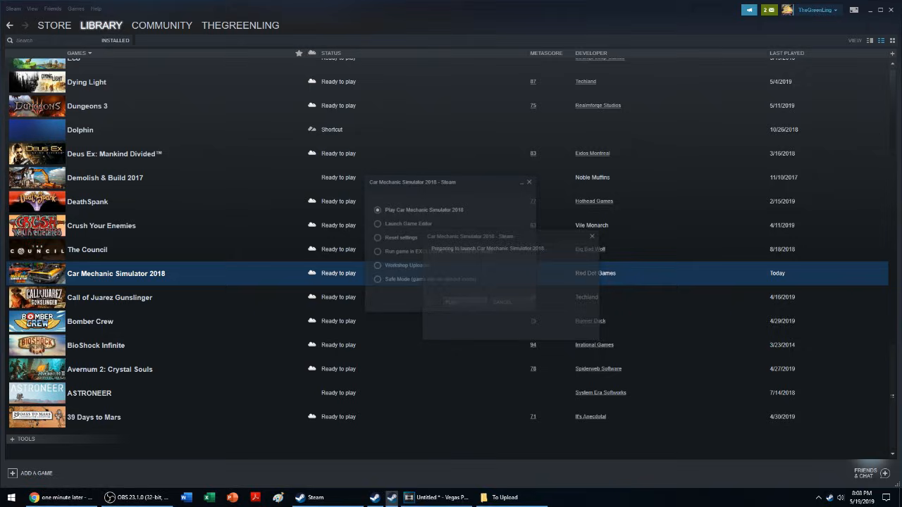
left_click(451, 301)
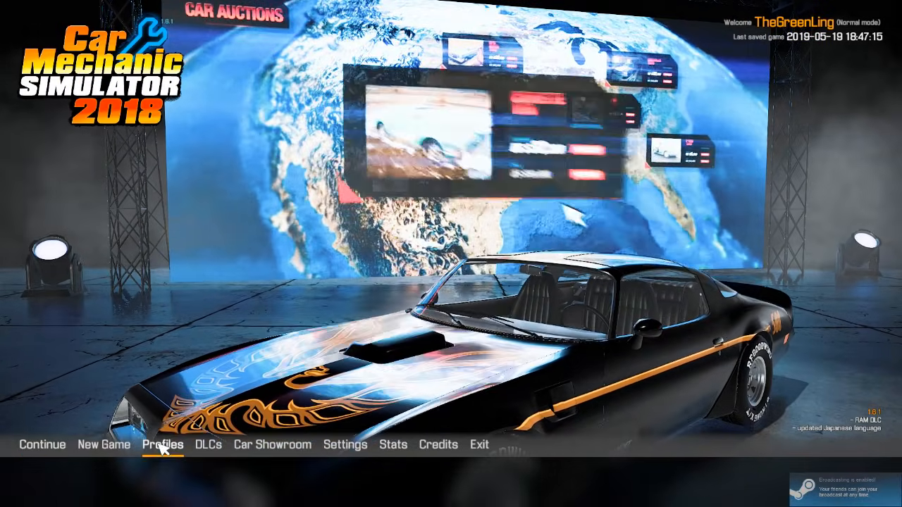
Open Profiles from the game's main menu to check the restored profile.
left_click(162, 445)
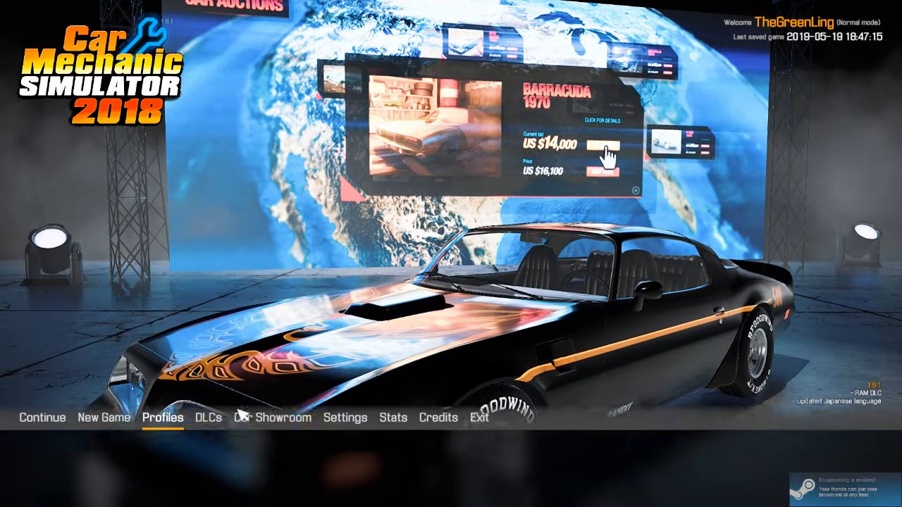
left_click(393, 426)
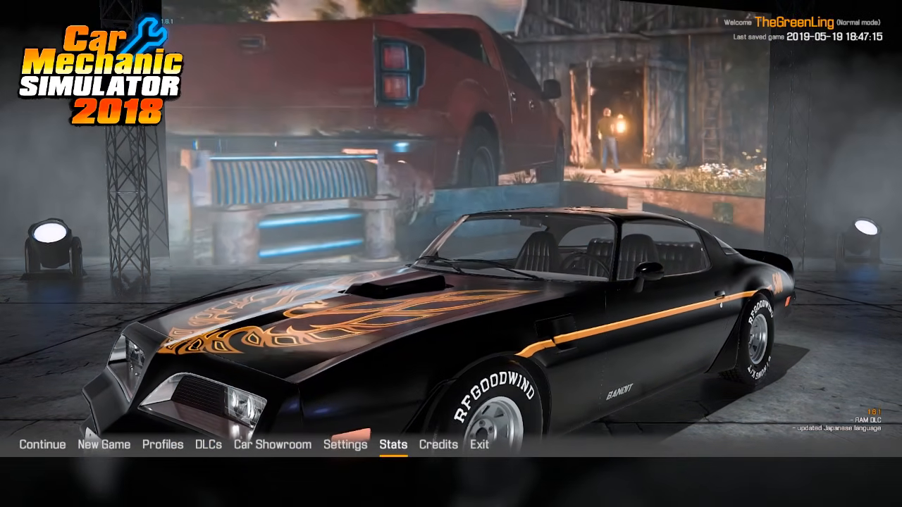